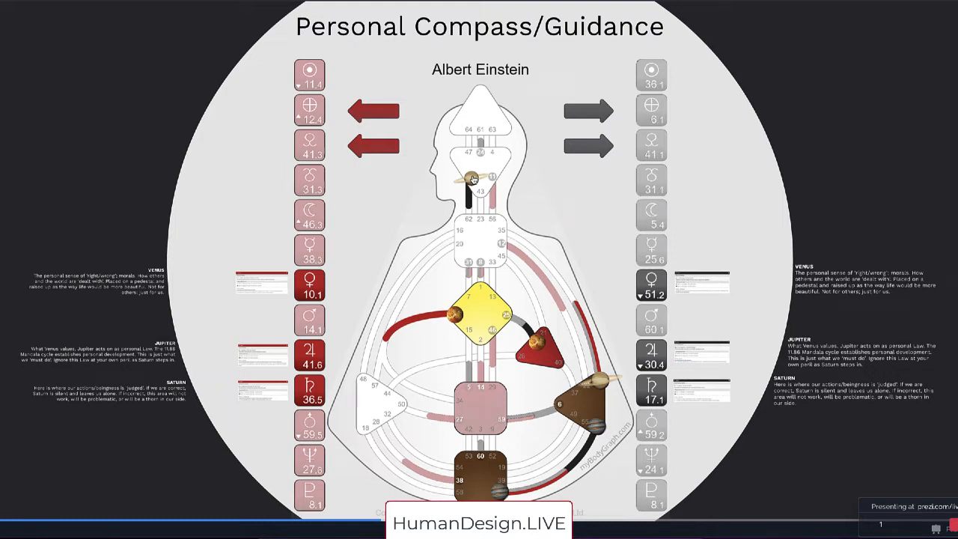
mouse_move(605, 378)
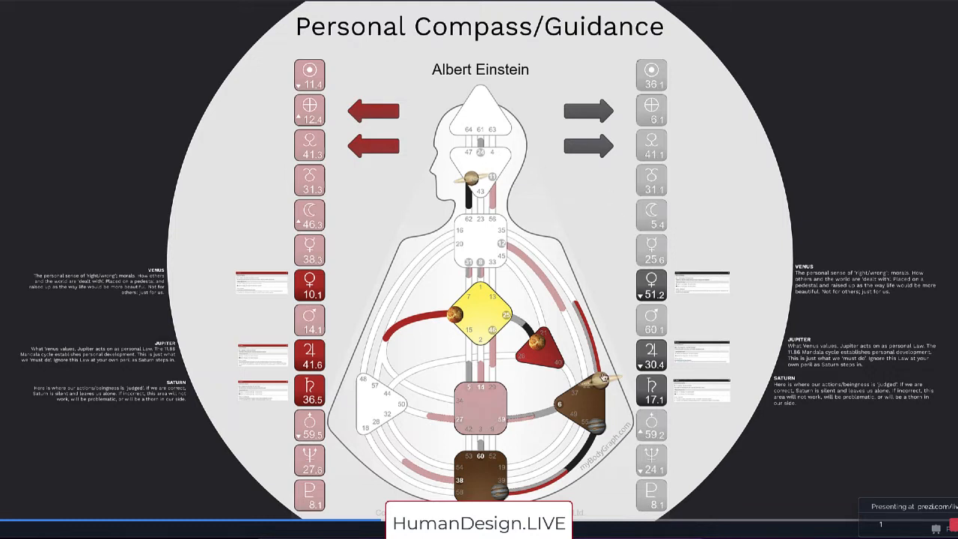
mouse_move(582, 360)
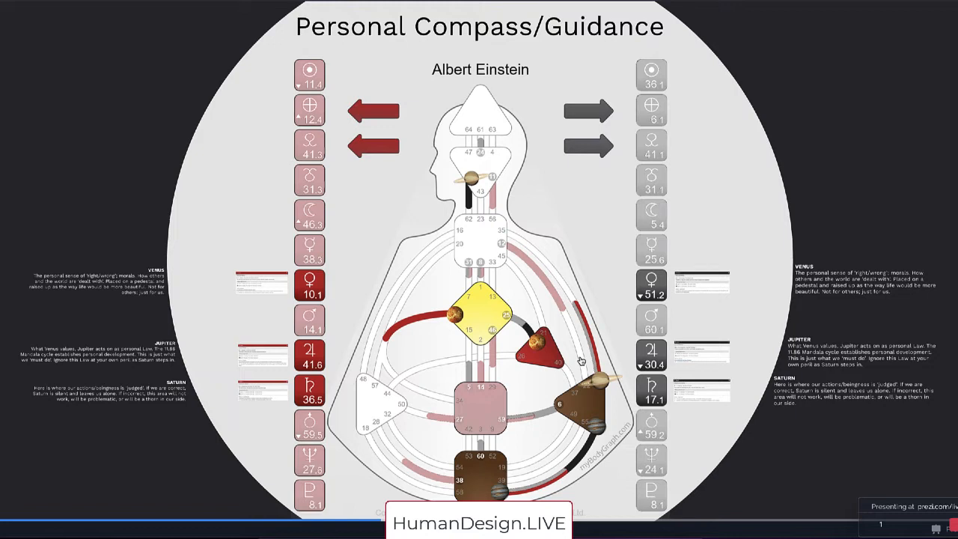
mouse_move(618, 392)
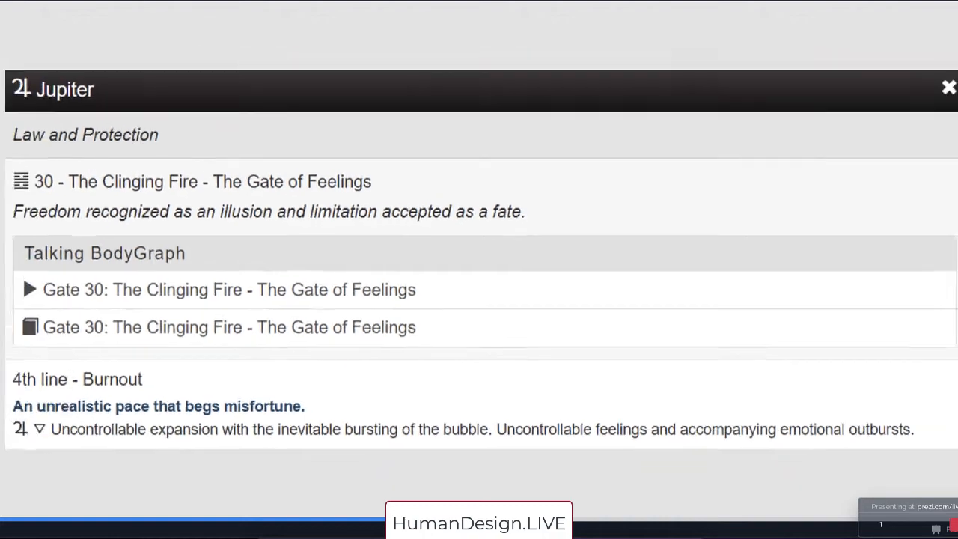
Close the Jupiter Gate 30 reading to return to Einstein's bodygraph chart
click(949, 87)
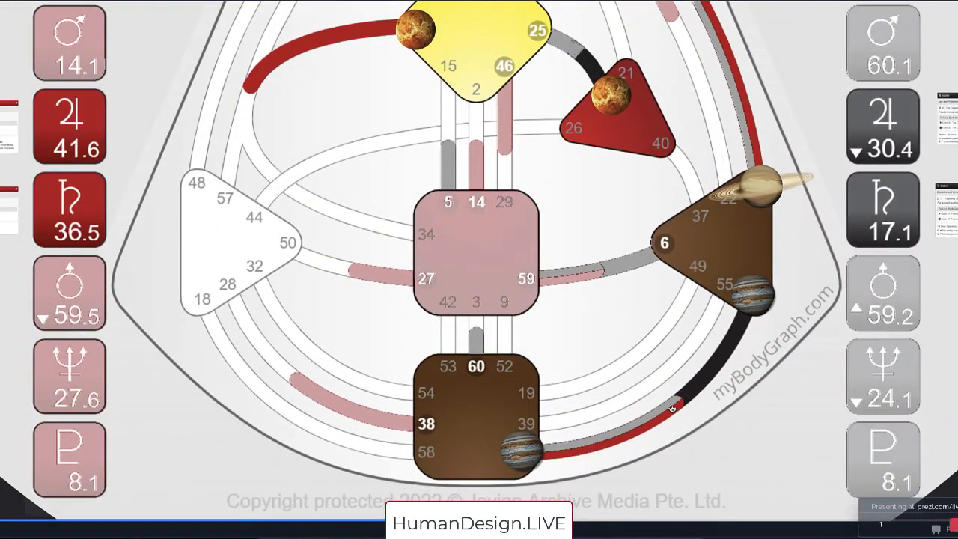
mouse_move(782, 297)
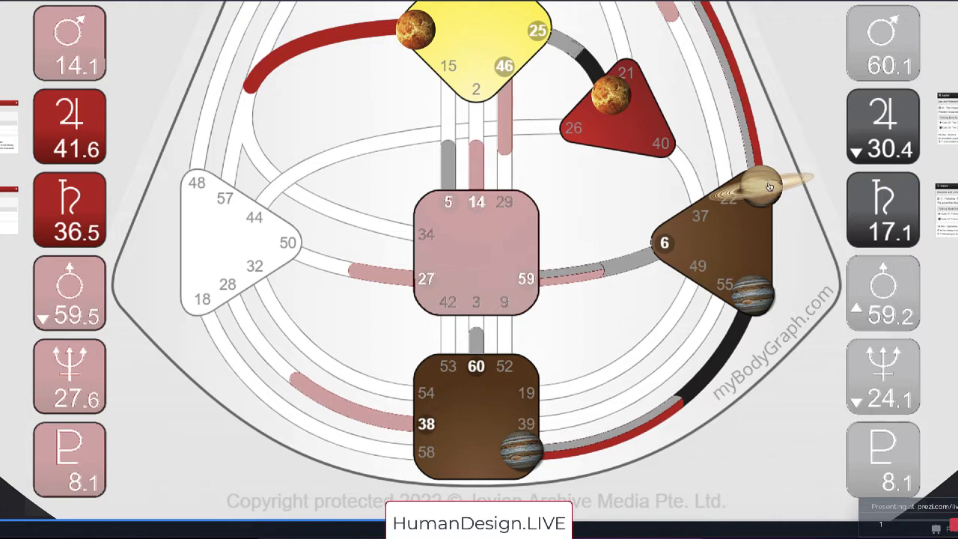
mouse_move(665, 416)
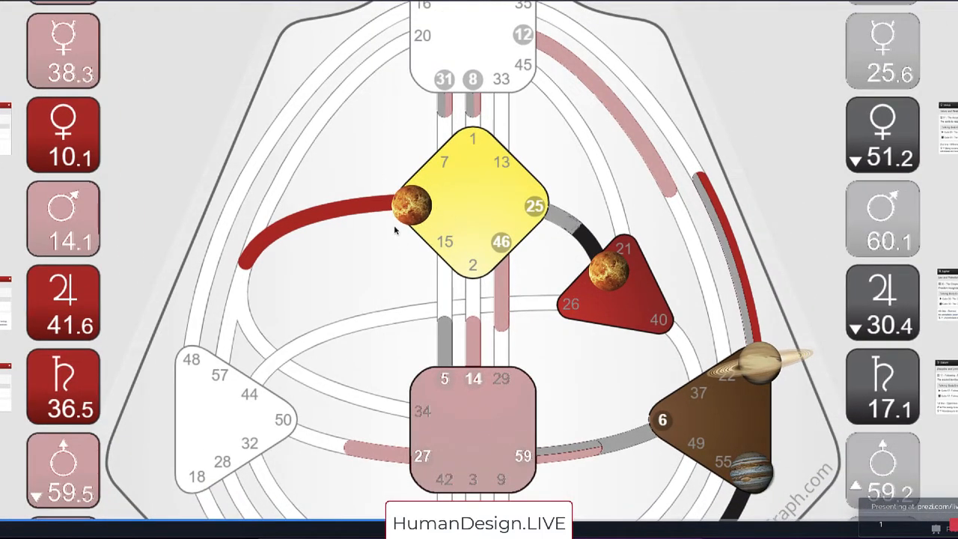
mouse_move(432, 217)
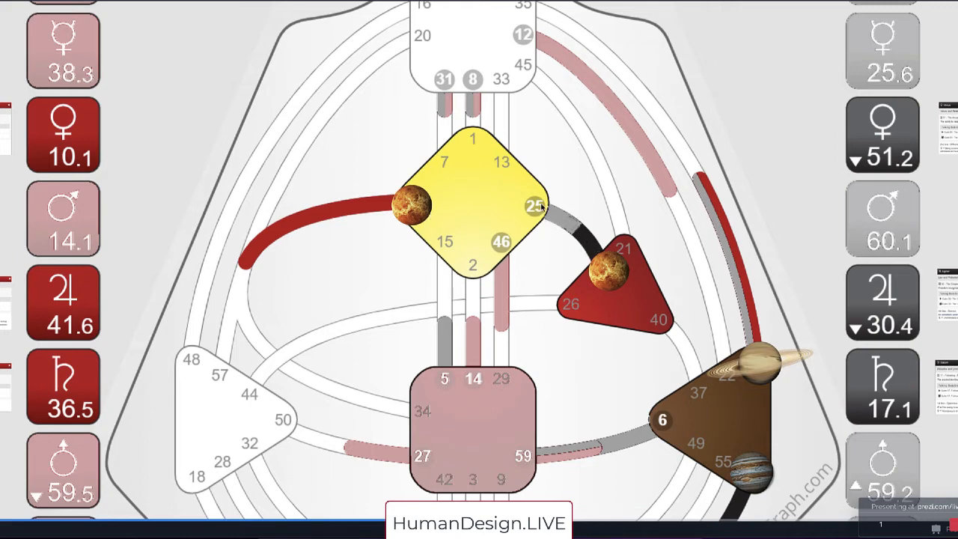
mouse_move(503, 240)
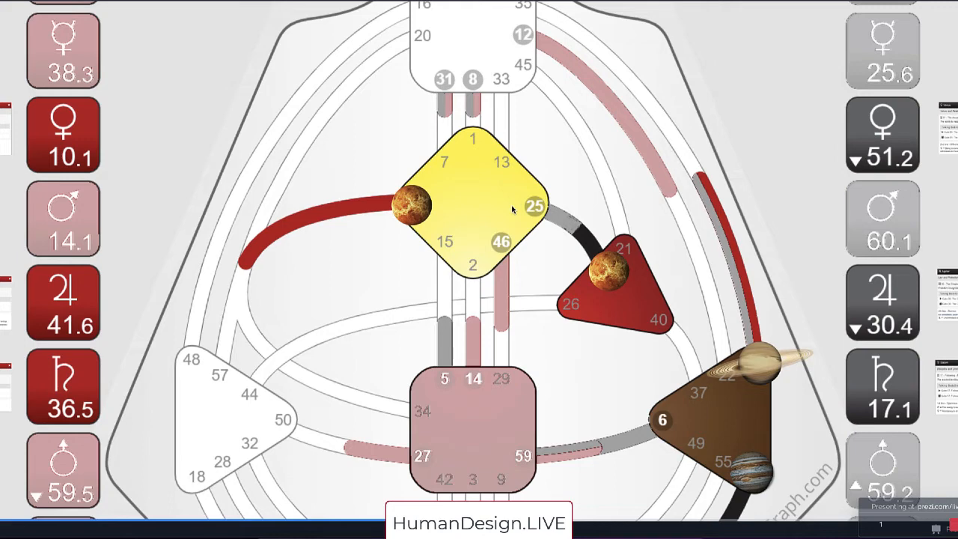
mouse_move(423, 217)
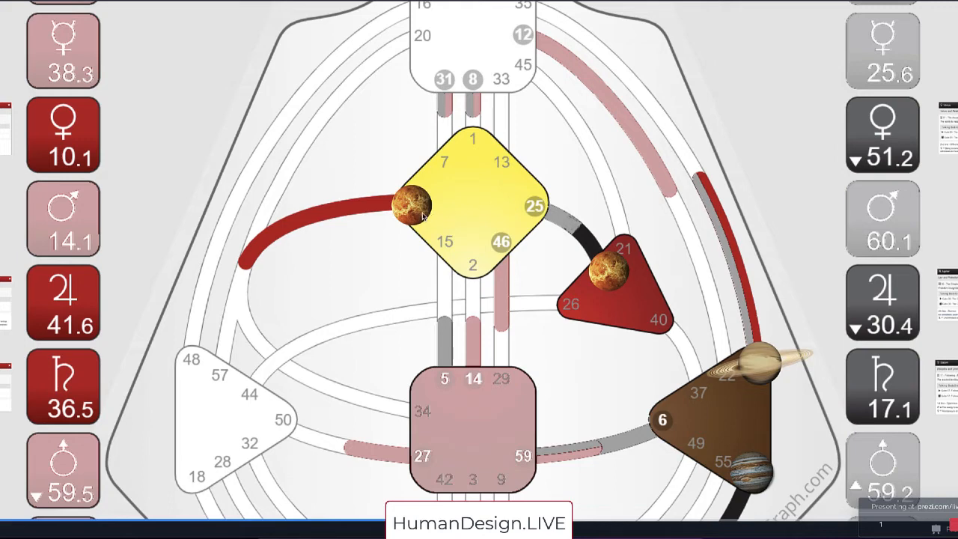
mouse_move(254, 317)
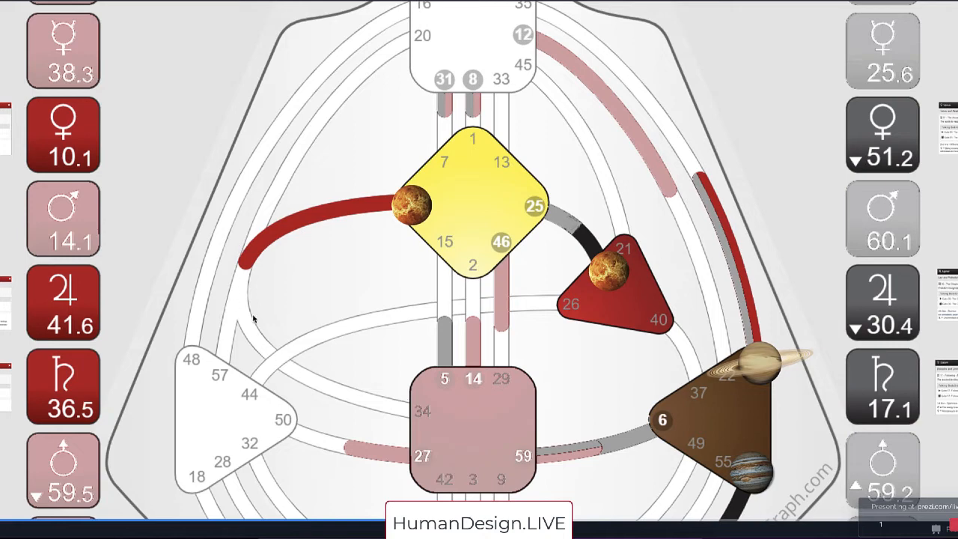
mouse_move(368, 111)
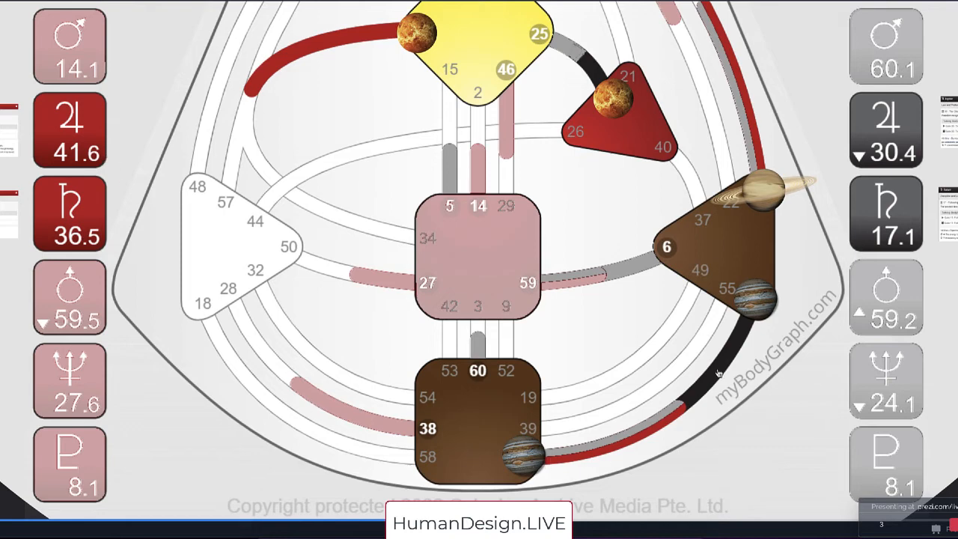
mouse_move(720, 375)
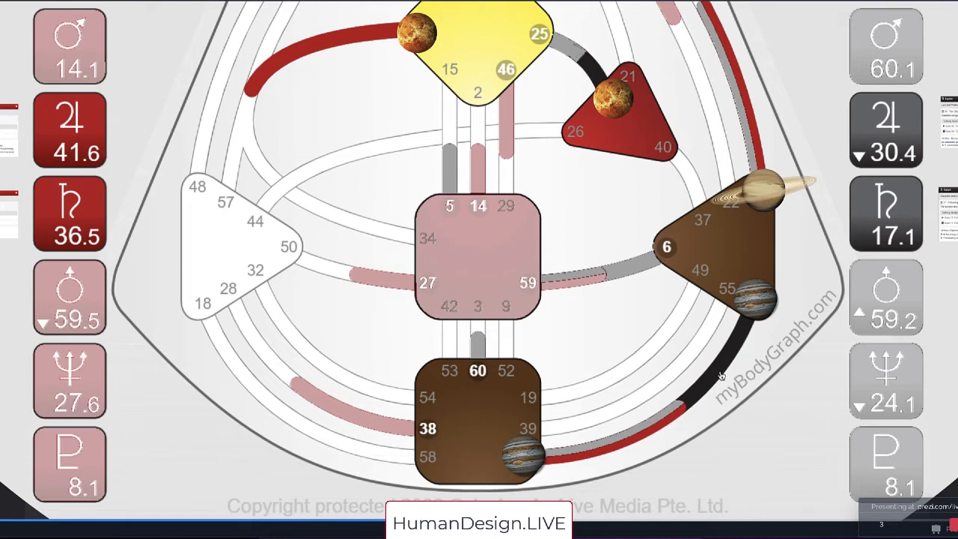
mouse_move(765, 313)
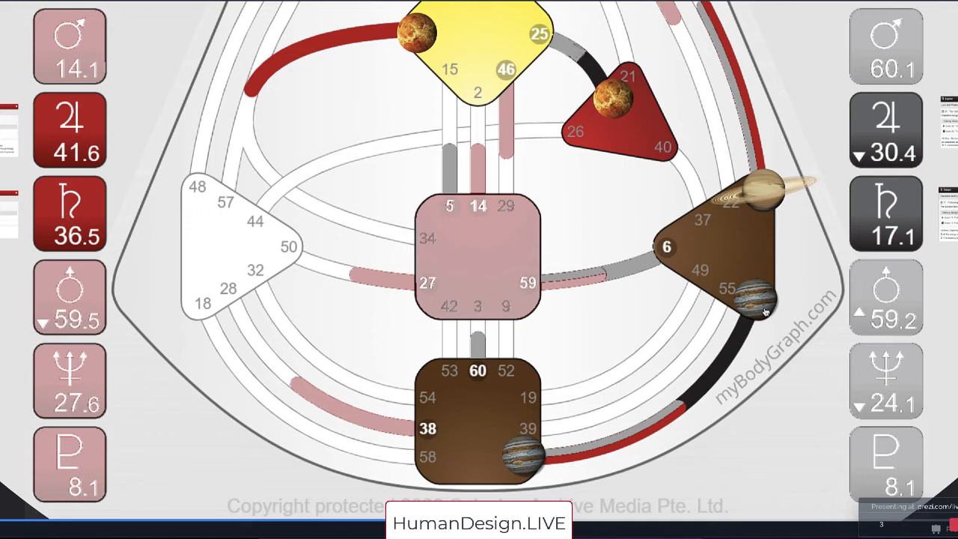
mouse_move(764, 312)
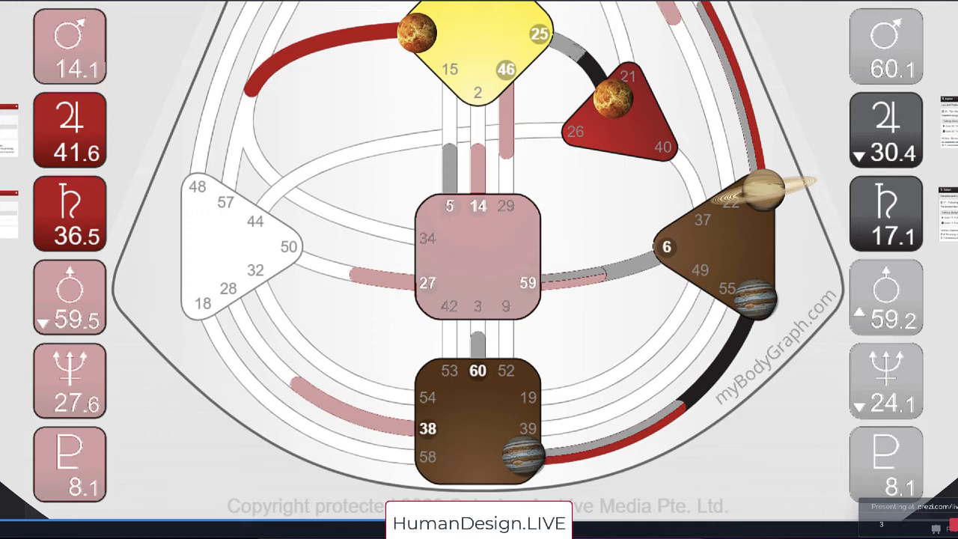